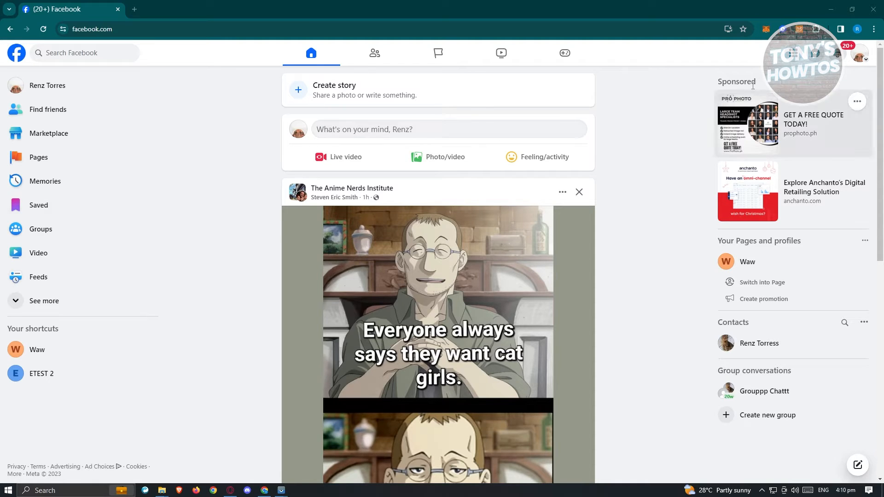
pyautogui.click(815, 55)
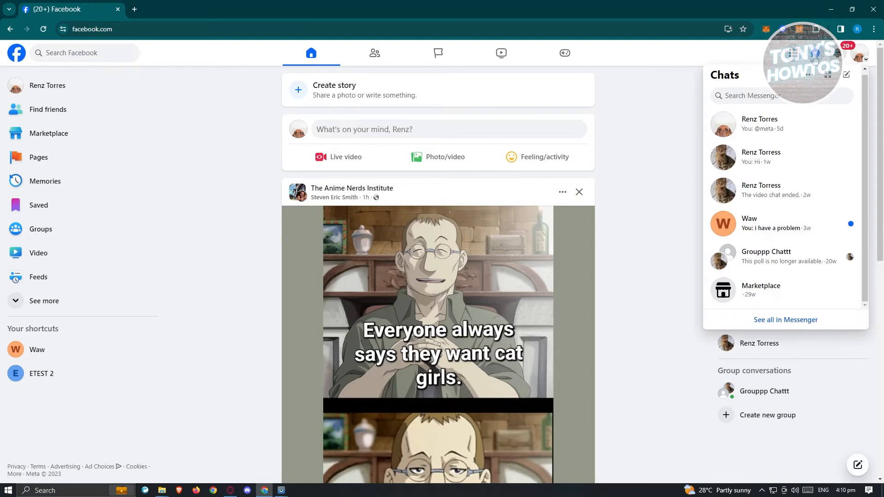
pyautogui.moveTo(818, 79)
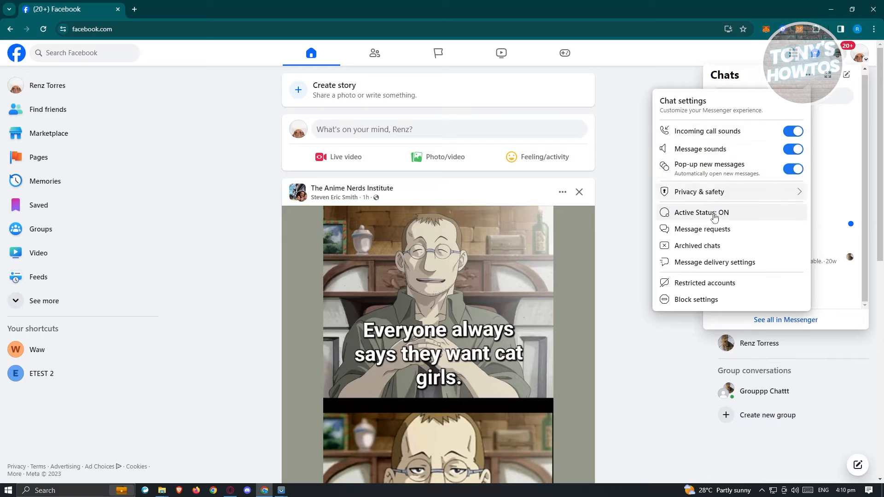
# - Show the archived chats list containing the ETEST 2 conversation
pyautogui.click(696, 245)
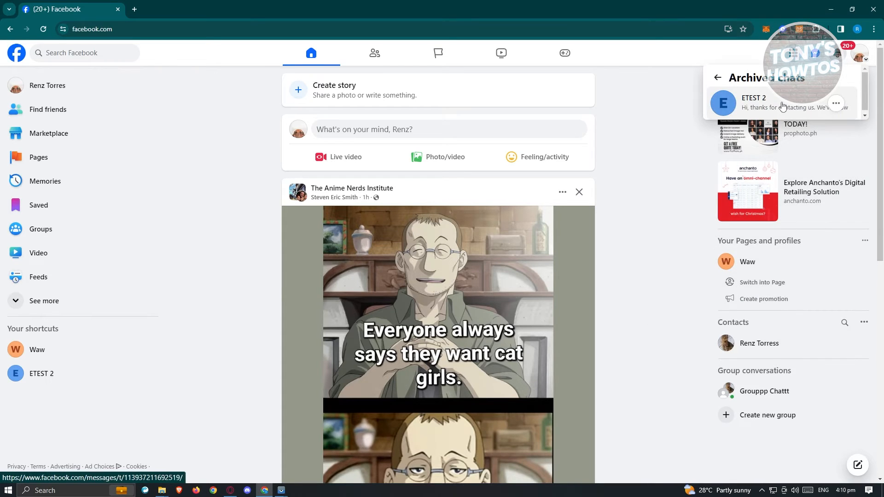
pyautogui.moveTo(775, 96)
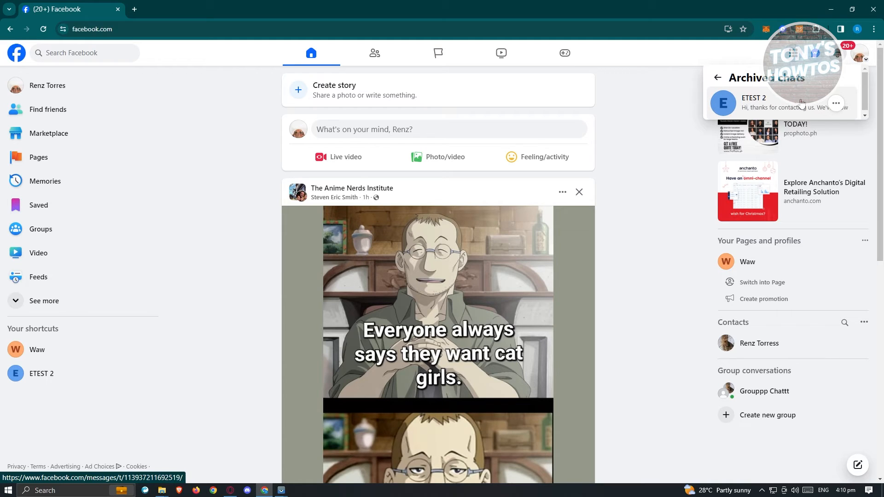
pyautogui.click(837, 102)
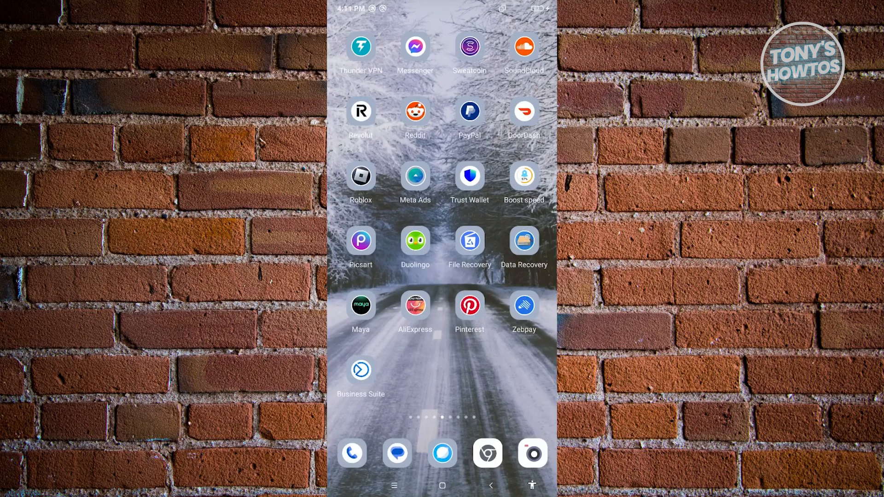
# - Launch Messenger on Android and show the side menu with Chats, Marketplace, Message requests and Archive
pyautogui.click(415, 48)
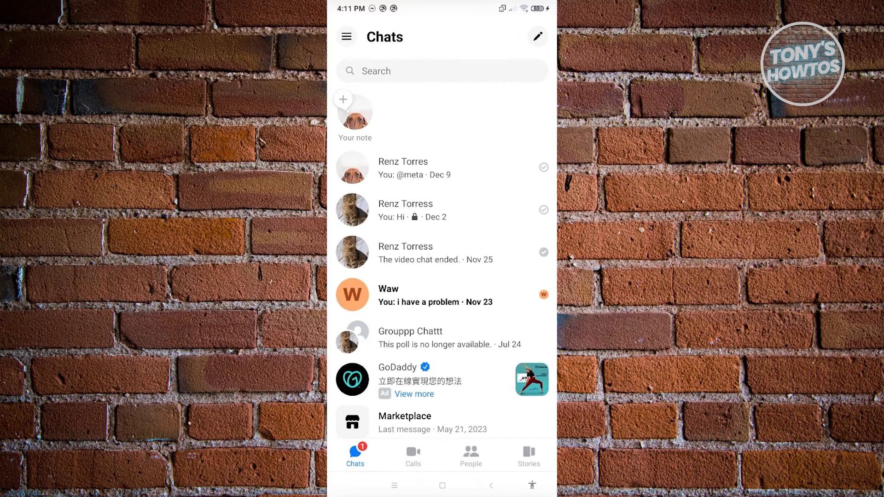
pyautogui.click(346, 36)
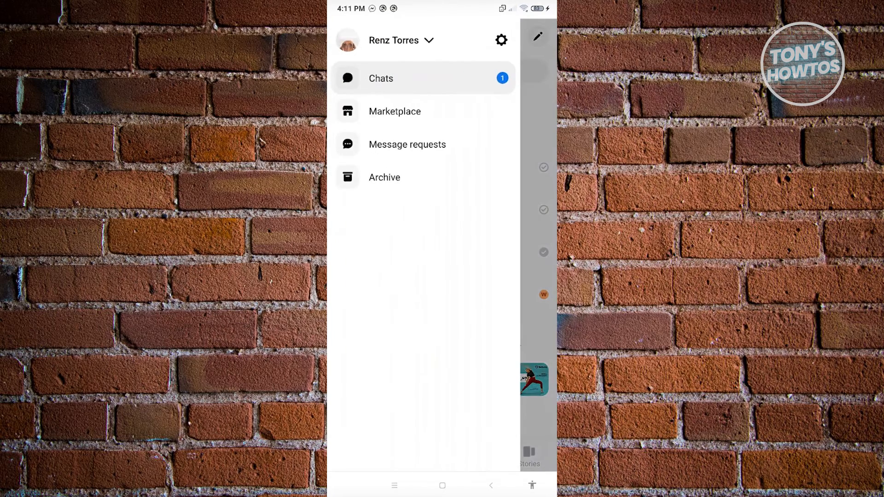